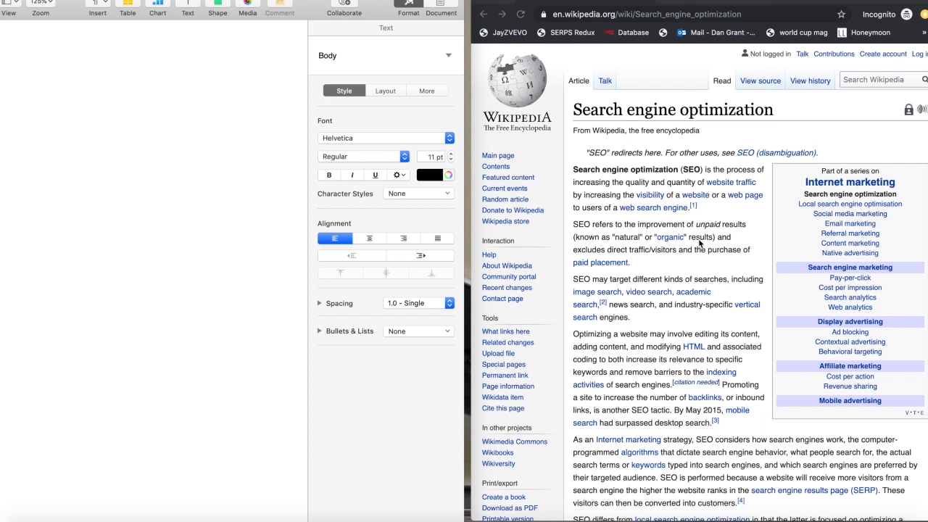
Place focus in the blank document and open the Edit menu.
{"action": "left_click", "coordinate": [32, 55]}
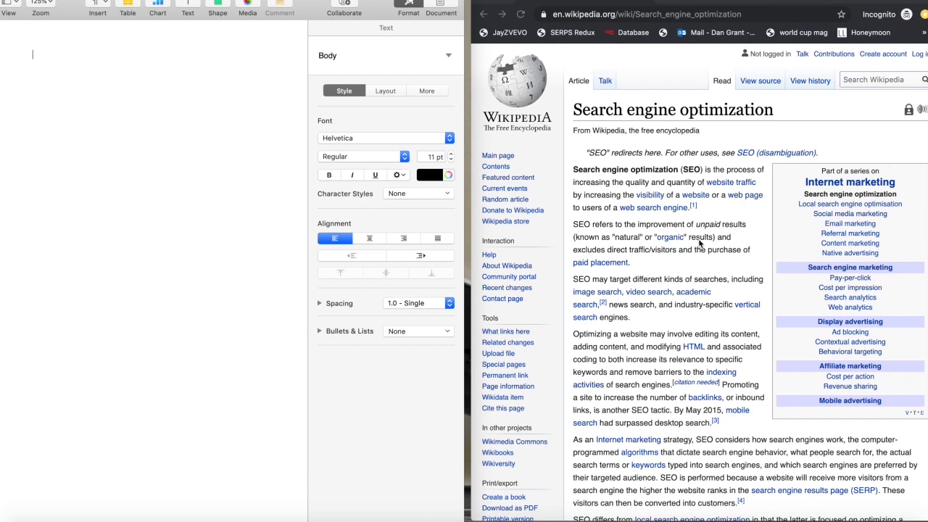
{"action": "mouse_move", "coordinate": [714, 269]}
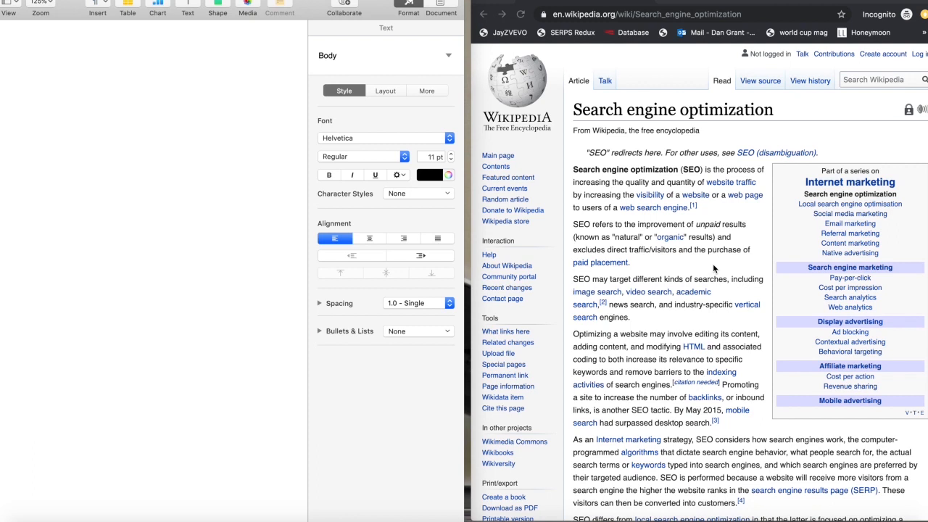
{"action": "left_click", "coordinate": [32, 54]}
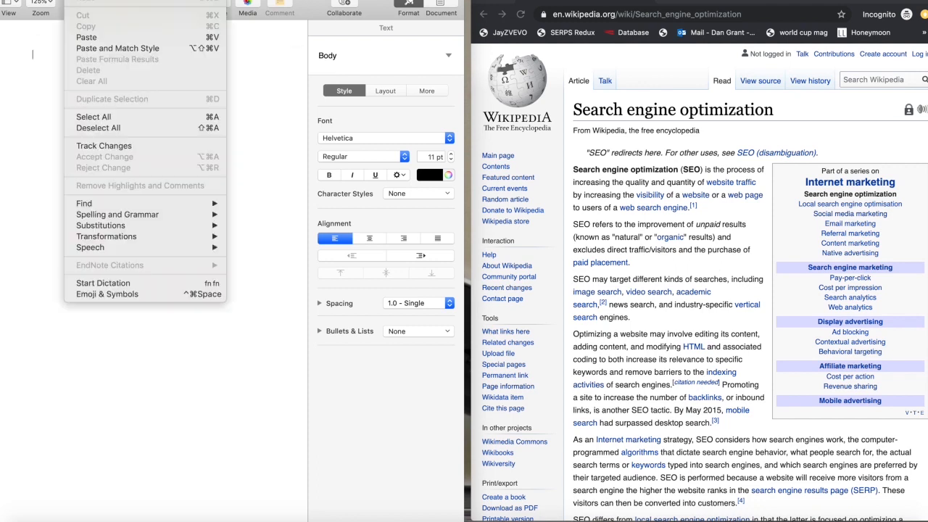
{"action": "mouse_move", "coordinate": [102, 282]}
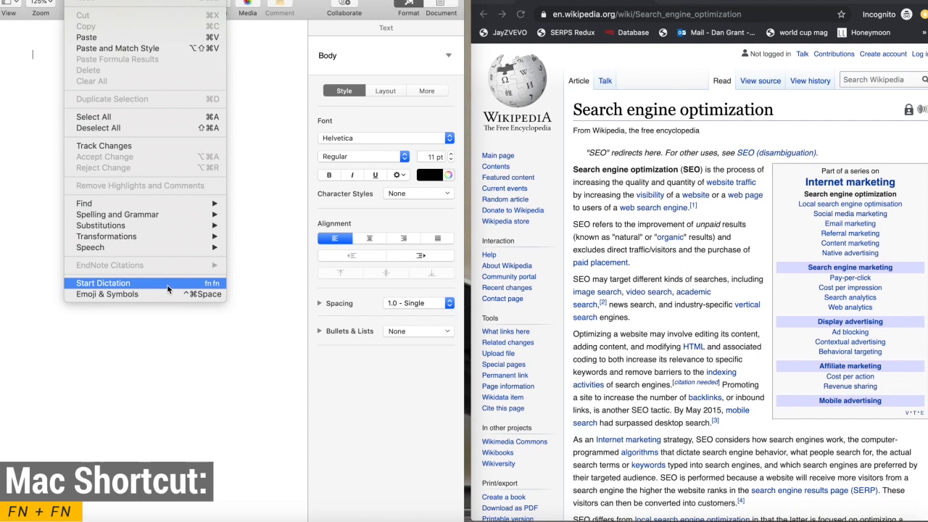
Choose Start Dictation from the Edit menu.
{"action": "left_click", "coordinate": [102, 282]}
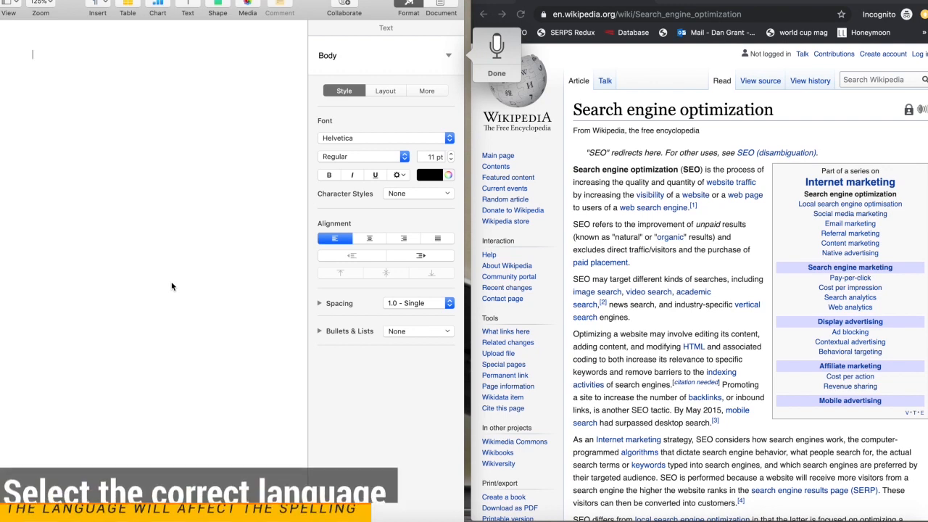
Dictate 'Search engine optimisation is the process of increasing the quality and quantity…' about website visibility.
{"action": "type", "text": "Search"}
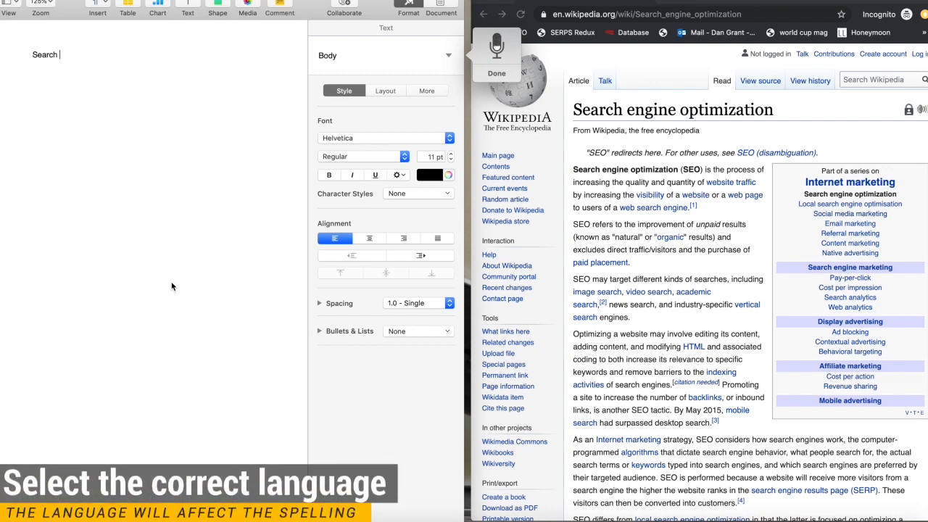
{"action": "type", "text": "engine optimisation"}
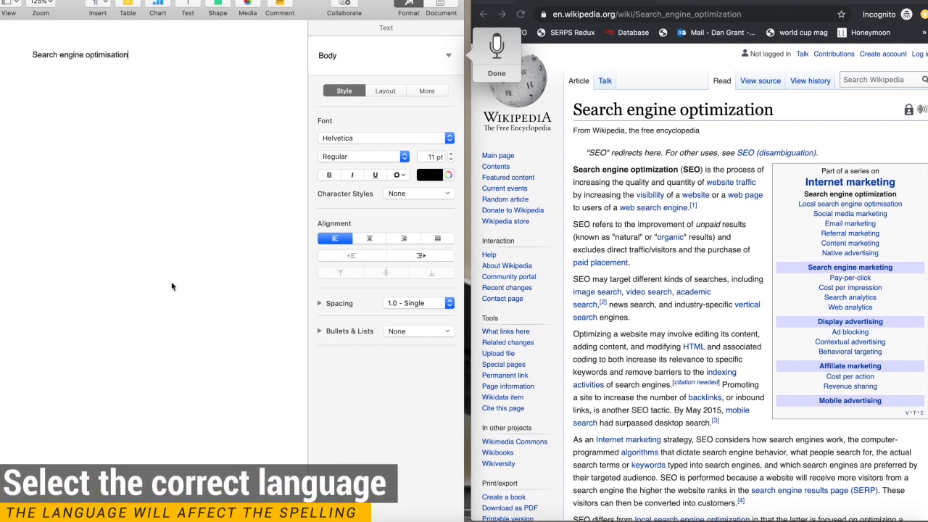
{"action": "type", "text": "is the process of"}
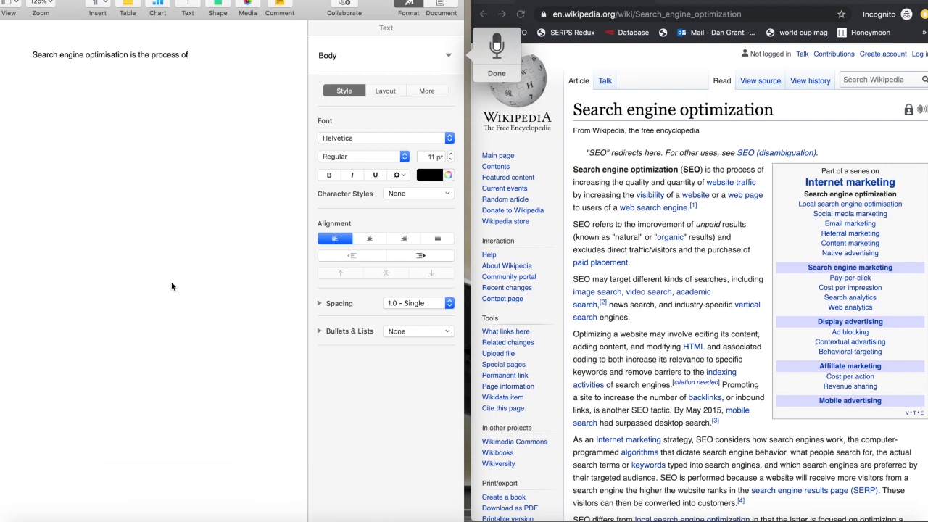
{"action": "type", "text": "increasing the quality and quantity of web traffi"}
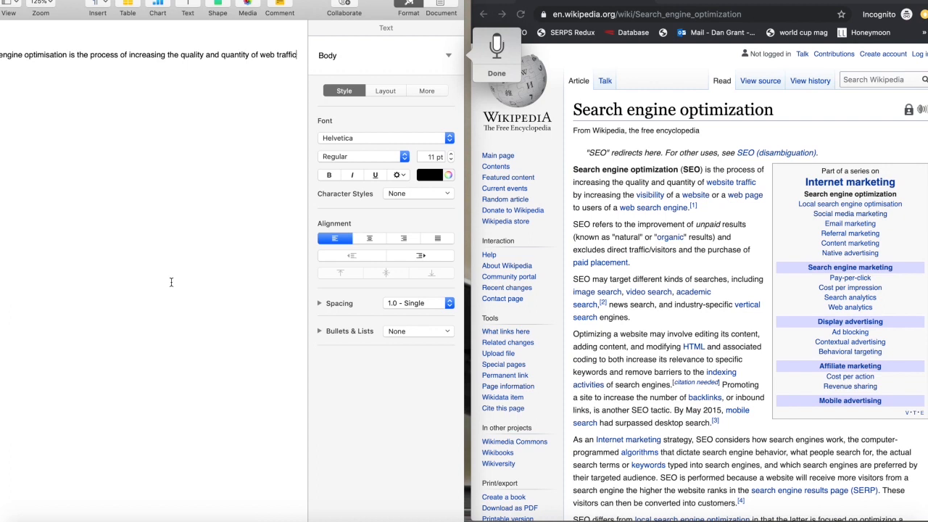
{"action": "type", "text": "creasing the visibility"}
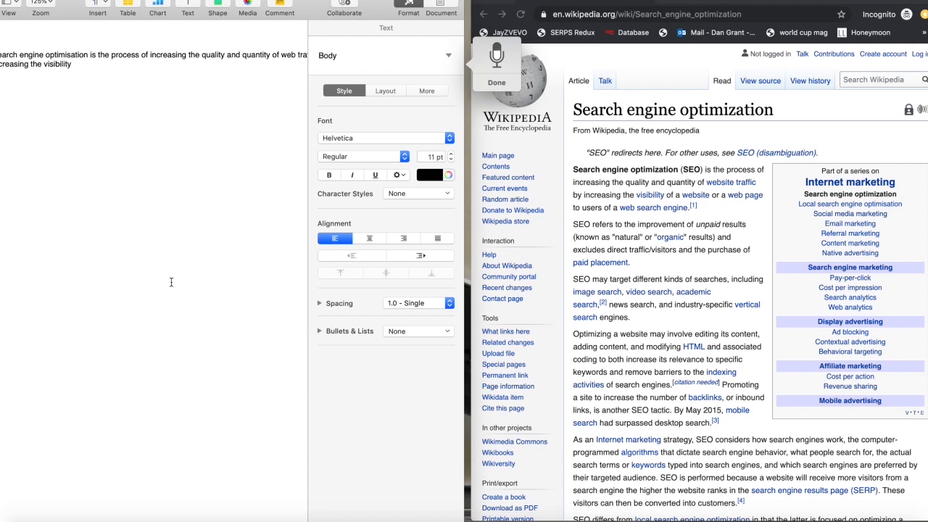
{"action": "type", "text": "other website or a"}
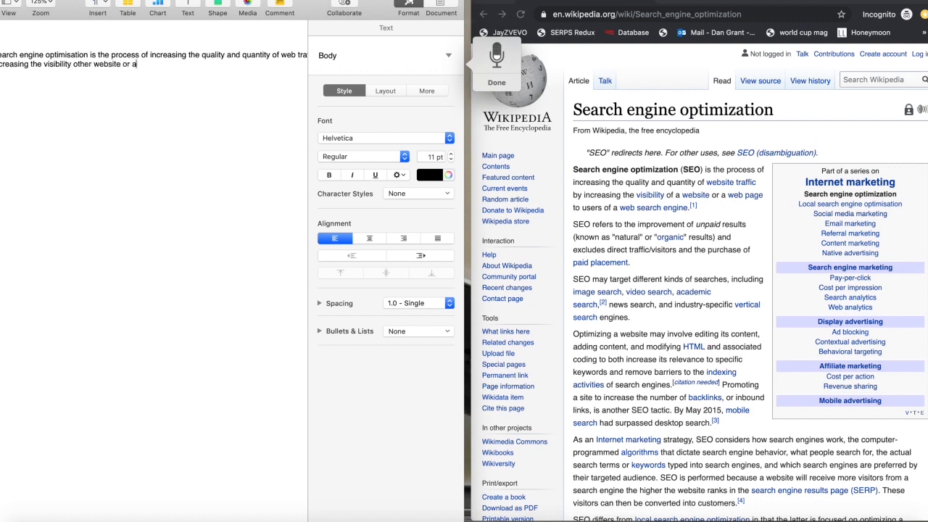
{"action": "type", "text": "webpage"}
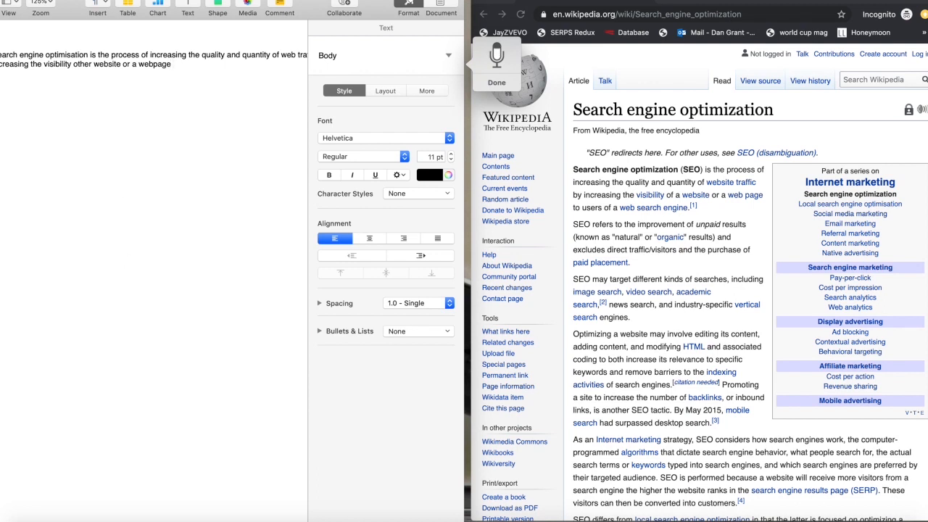
{"action": "type", "text": "two users"}
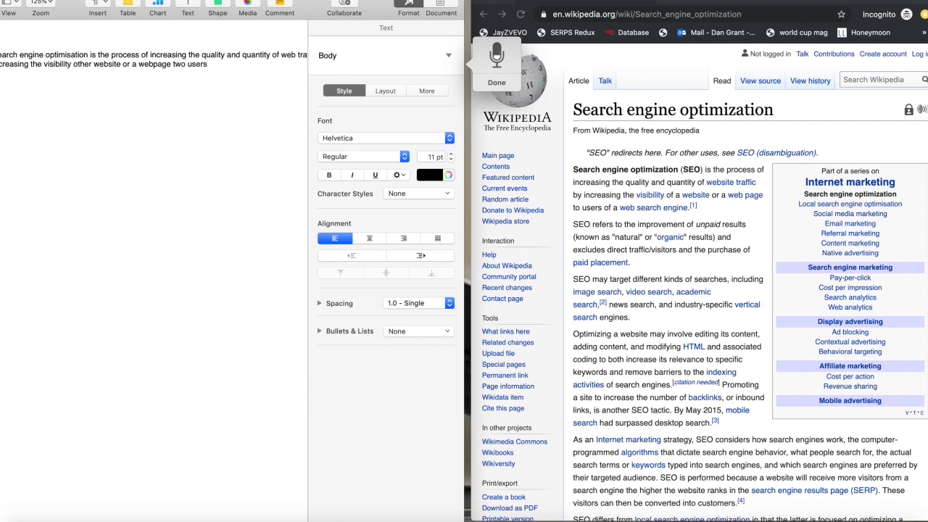
{"action": "type", "text": "on Web search engine."}
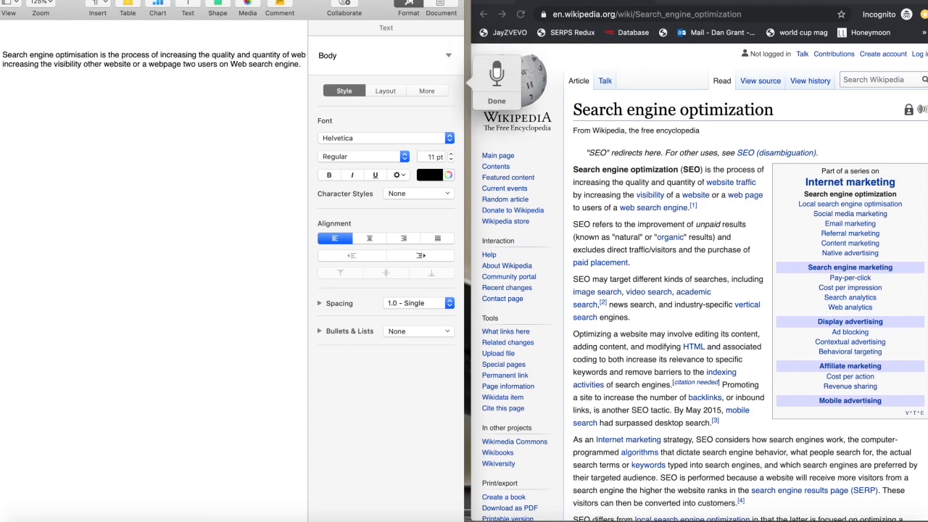
Dictate 'SEO refers to' natural or organic results, excluding direct visitors and purchased placement.
{"action": "type", "text": "SER refers to the improvement of unpaid results"}
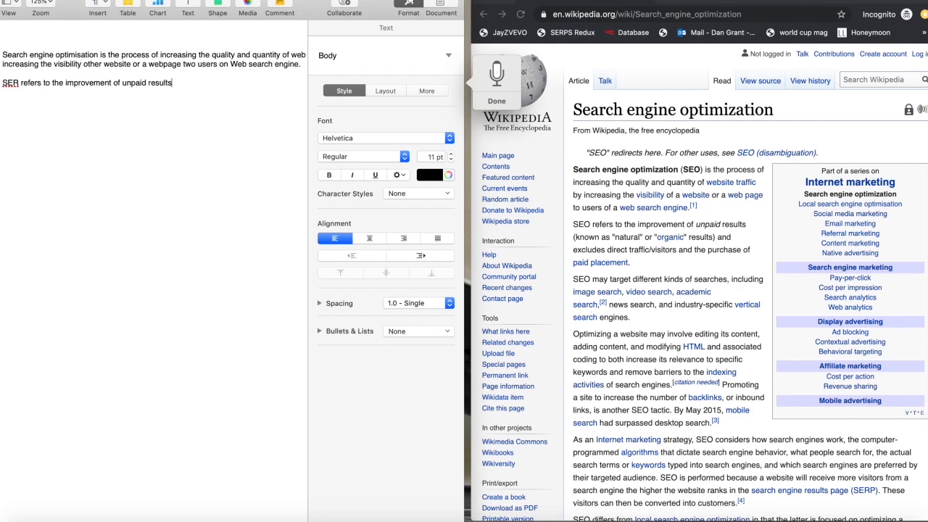
{"action": "type", "text": "known as natural"}
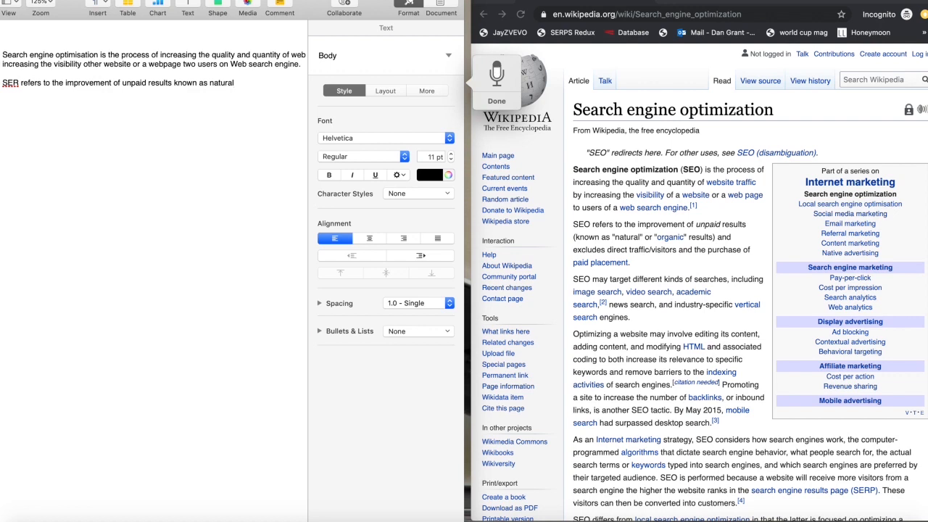
{"action": "type", "text": "all organic results and direct traffic"}
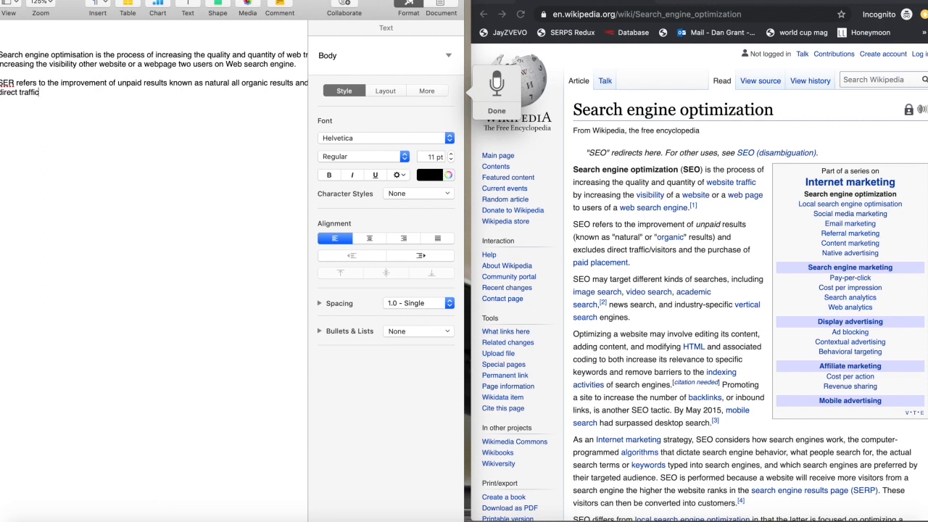
{"action": "type", "text": "visitors and the purchase of paid placement"}
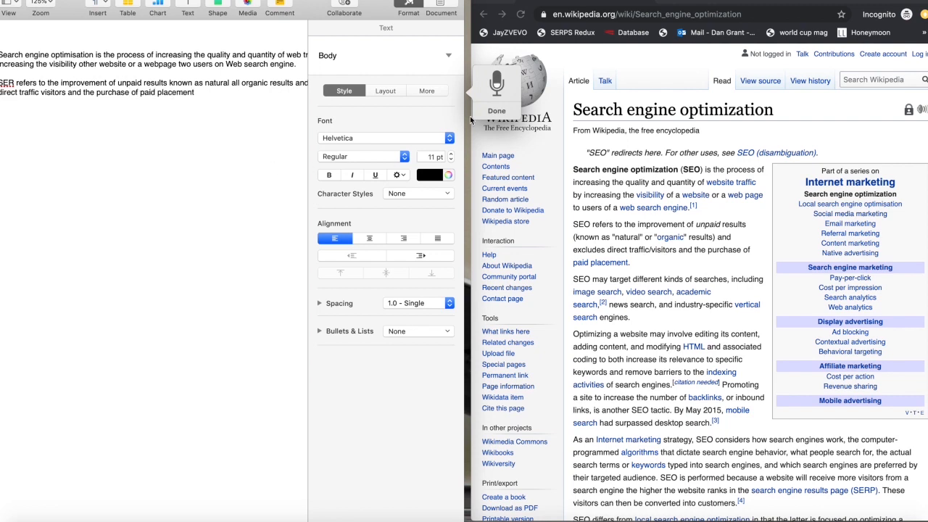
Click Done on the dictation popup to stop listening.
{"action": "left_click", "coordinate": [496, 111]}
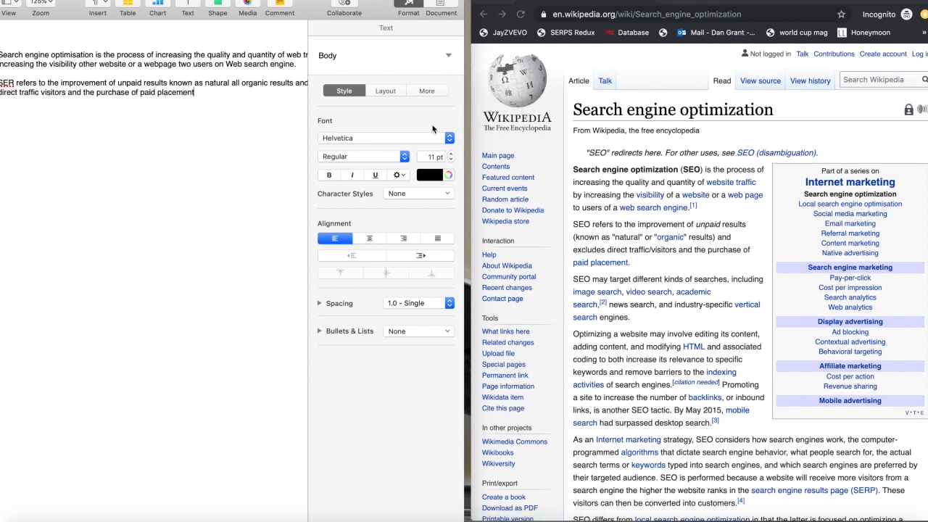
{"action": "mouse_move", "coordinate": [179, 215]}
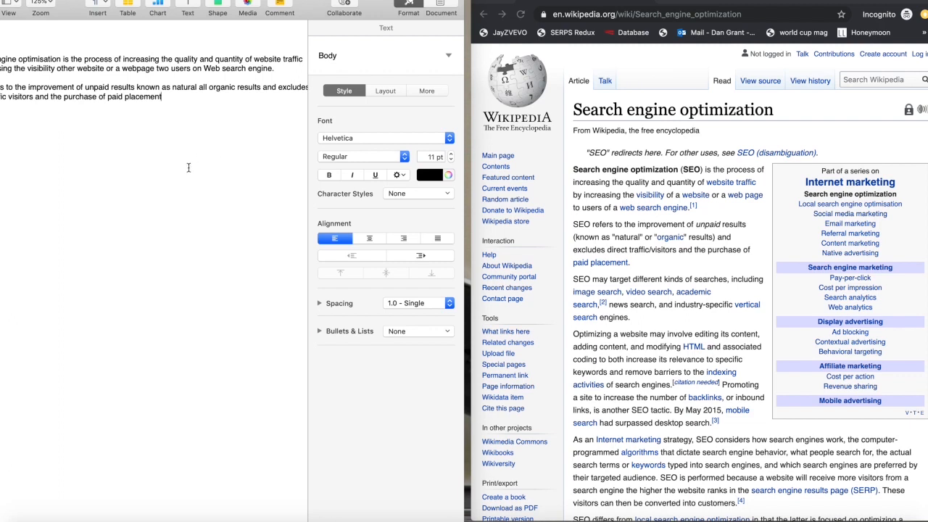
{"action": "mouse_move", "coordinate": [130, 22]}
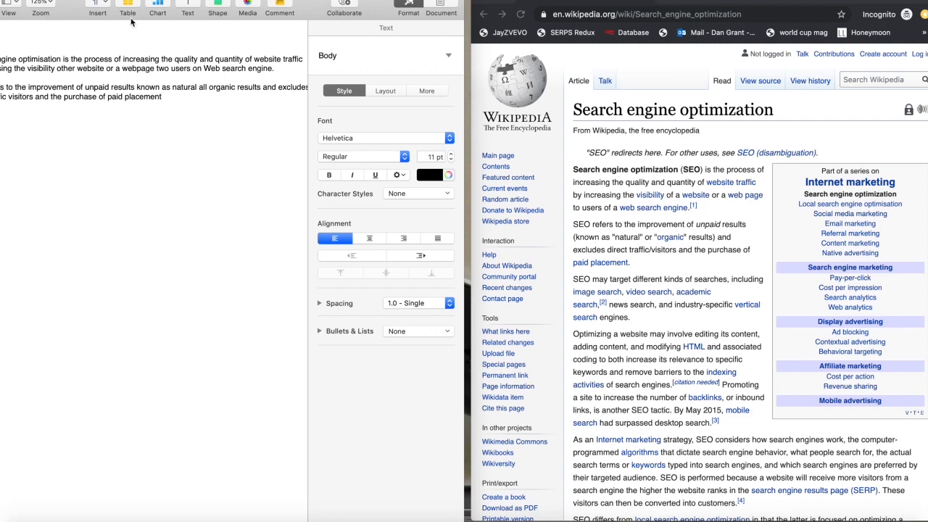